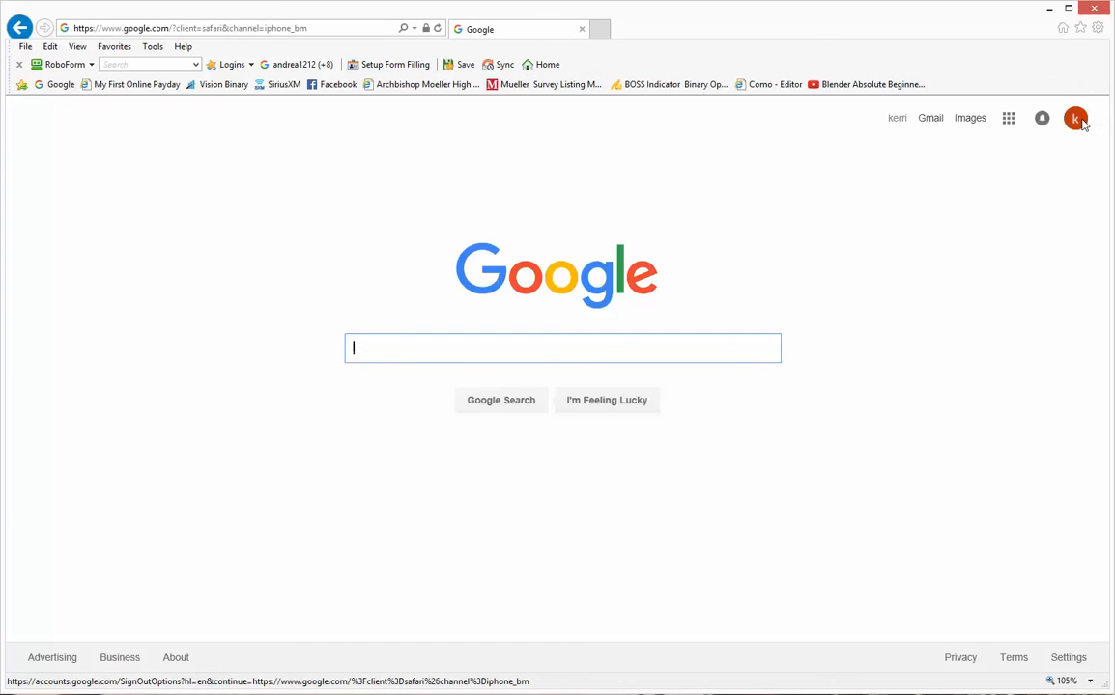
Sign in with the other Google account and launch Calendar from the Google apps grid.
left_click(1074, 118)
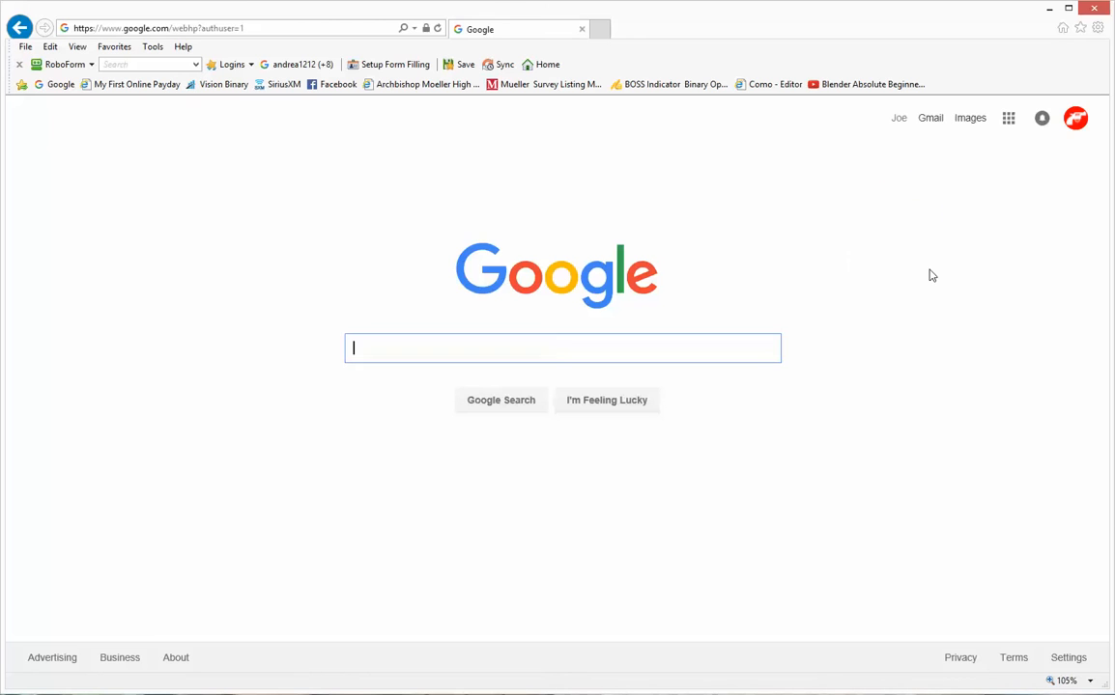
left_click(1008, 118)
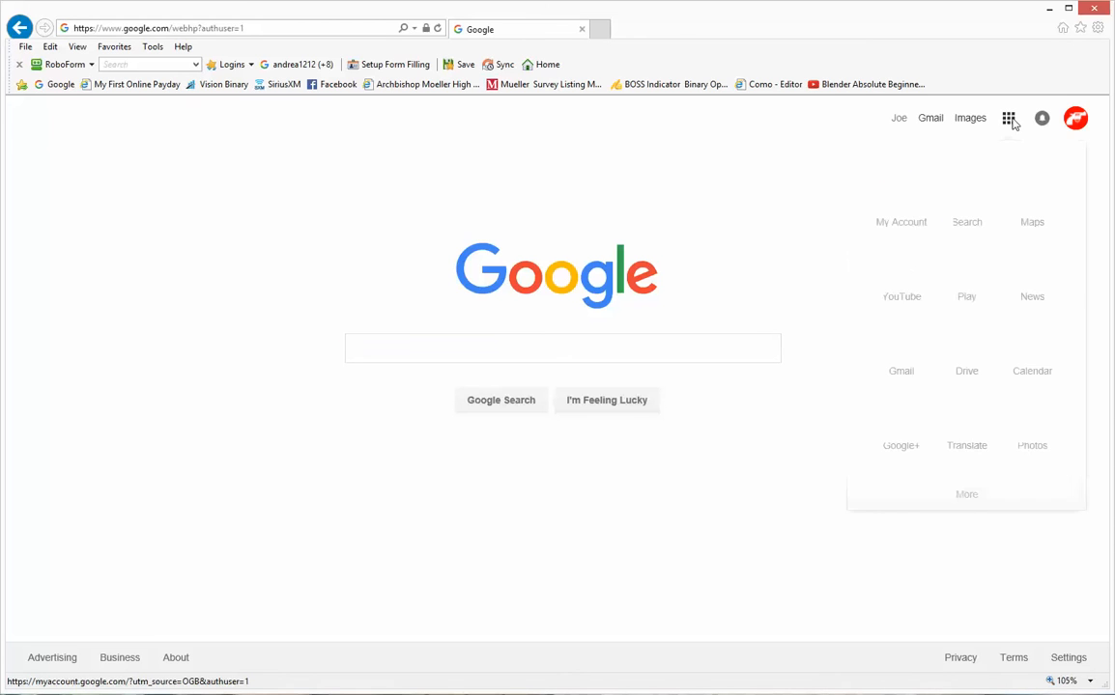
left_click(1009, 118)
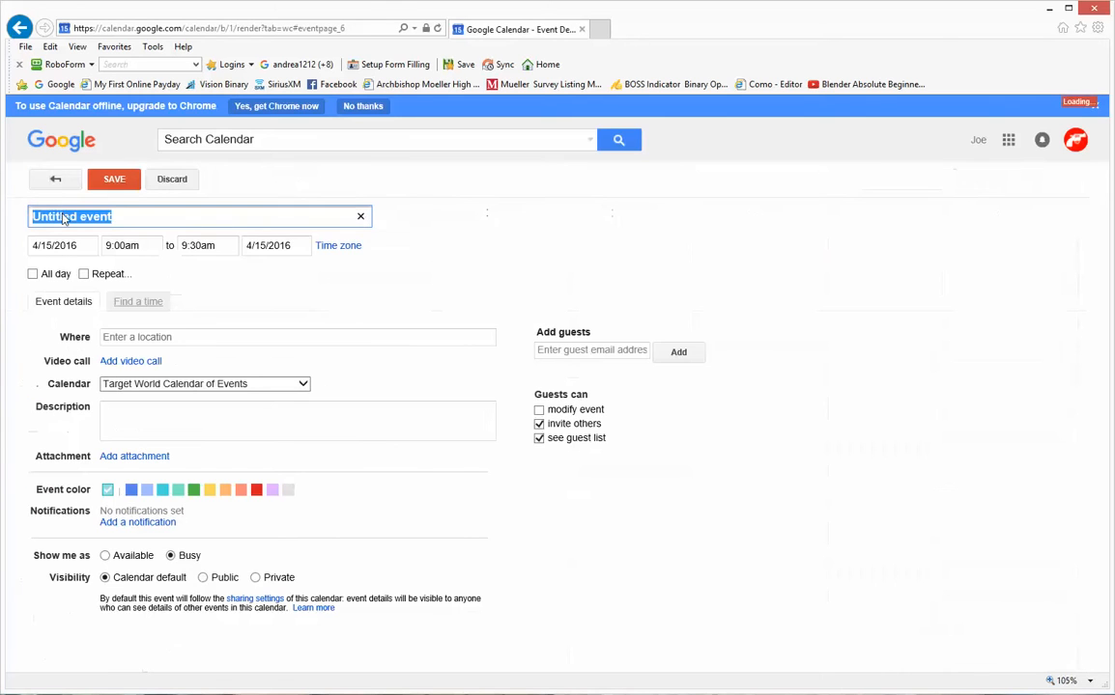
Title the event 'James', keep 4/15/2016, end it at 1:00pm and leave All day off.
type("James M-W-F")
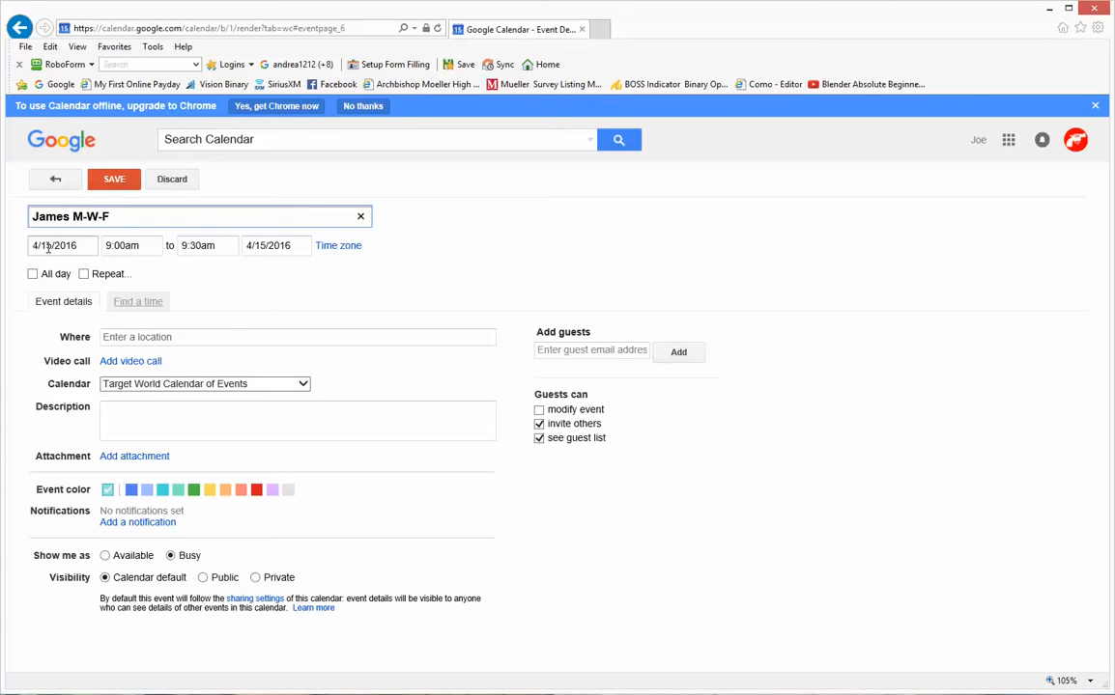
left_click(54, 245)
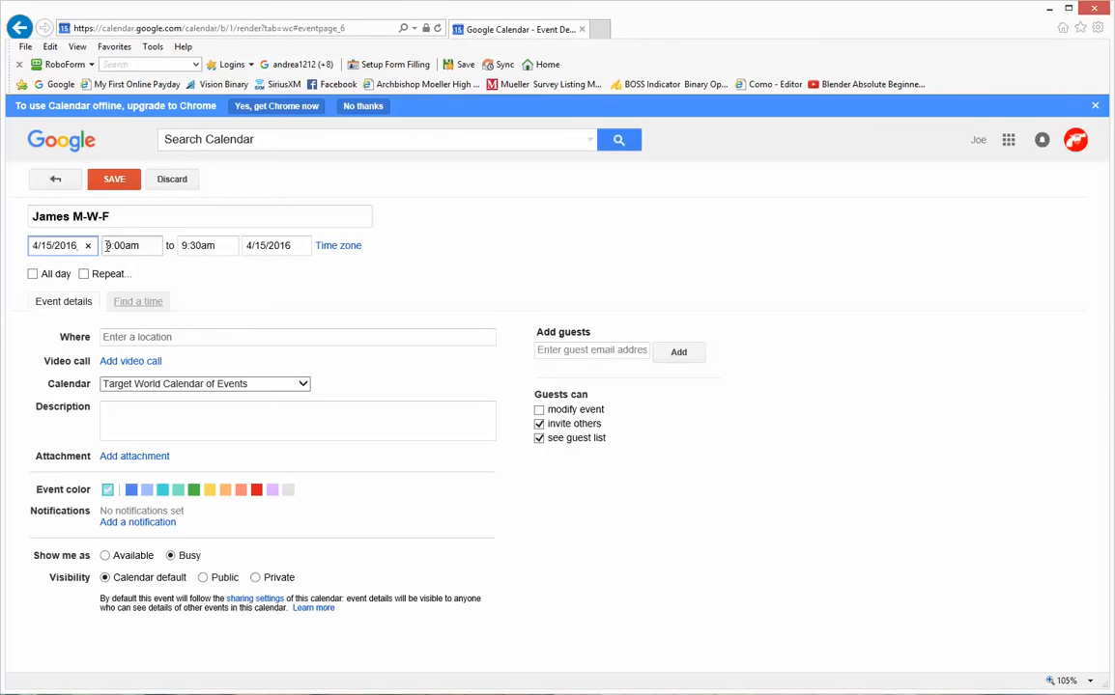
left_click(131, 245)
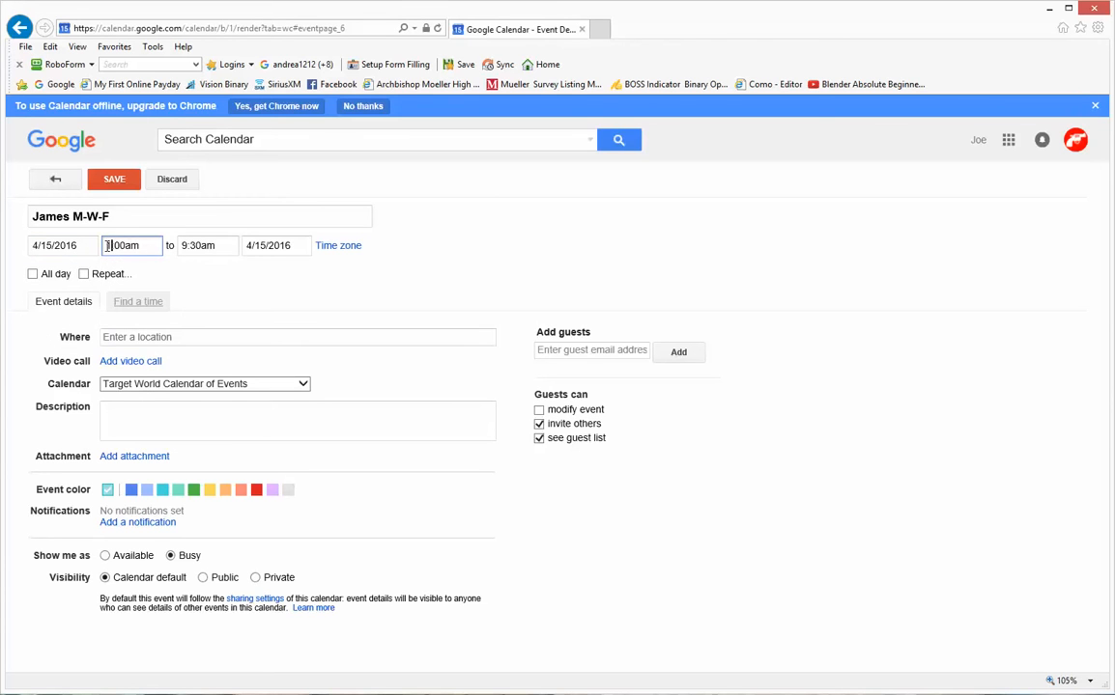
left_click(205, 244)
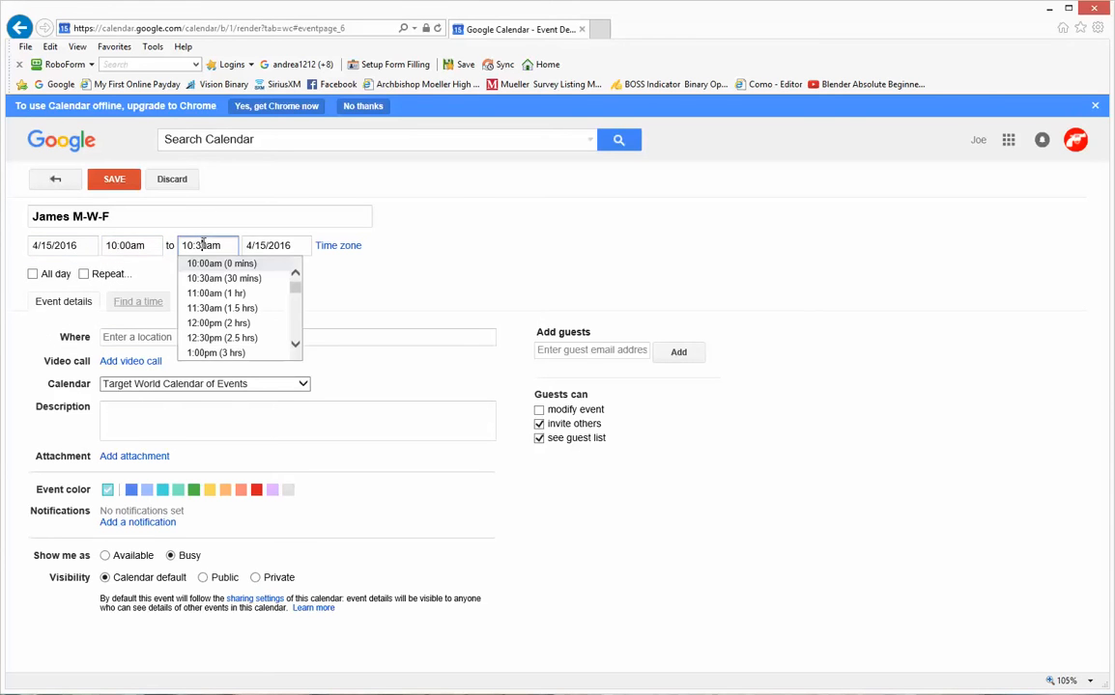
left_click(216, 352)
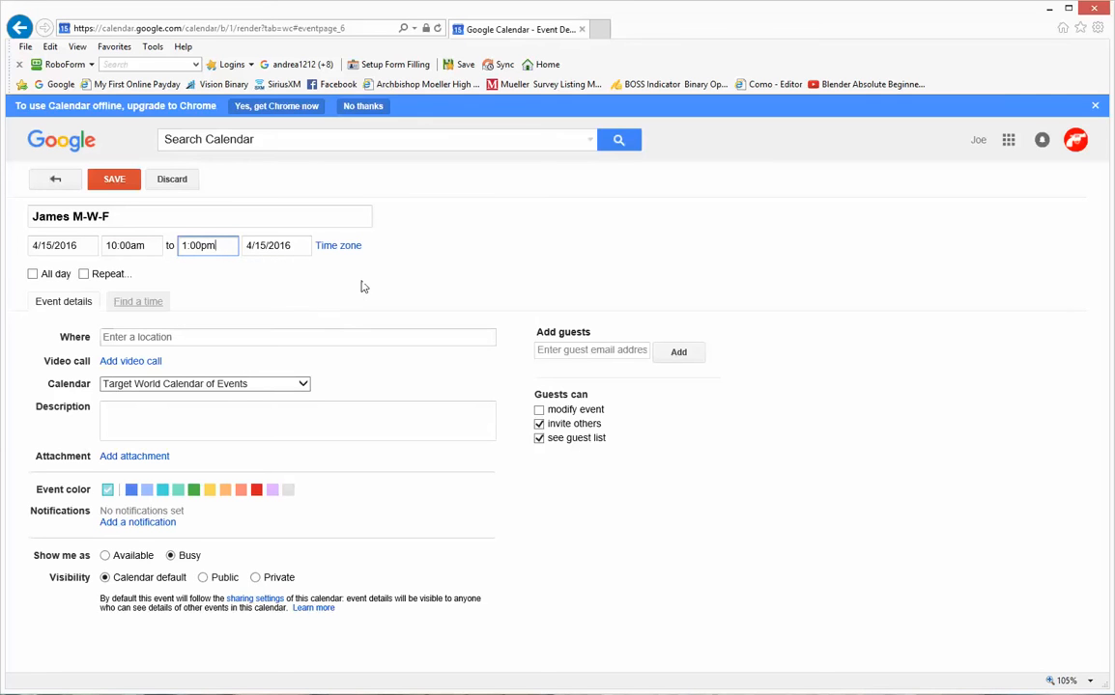
left_click(33, 274)
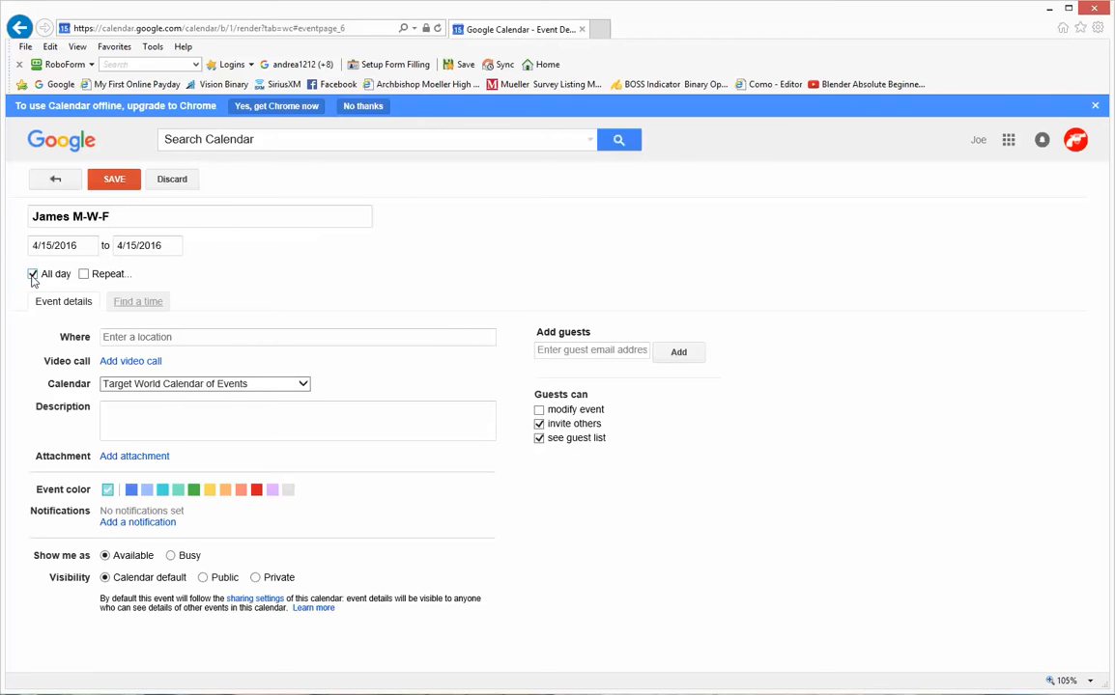
left_click(33, 275)
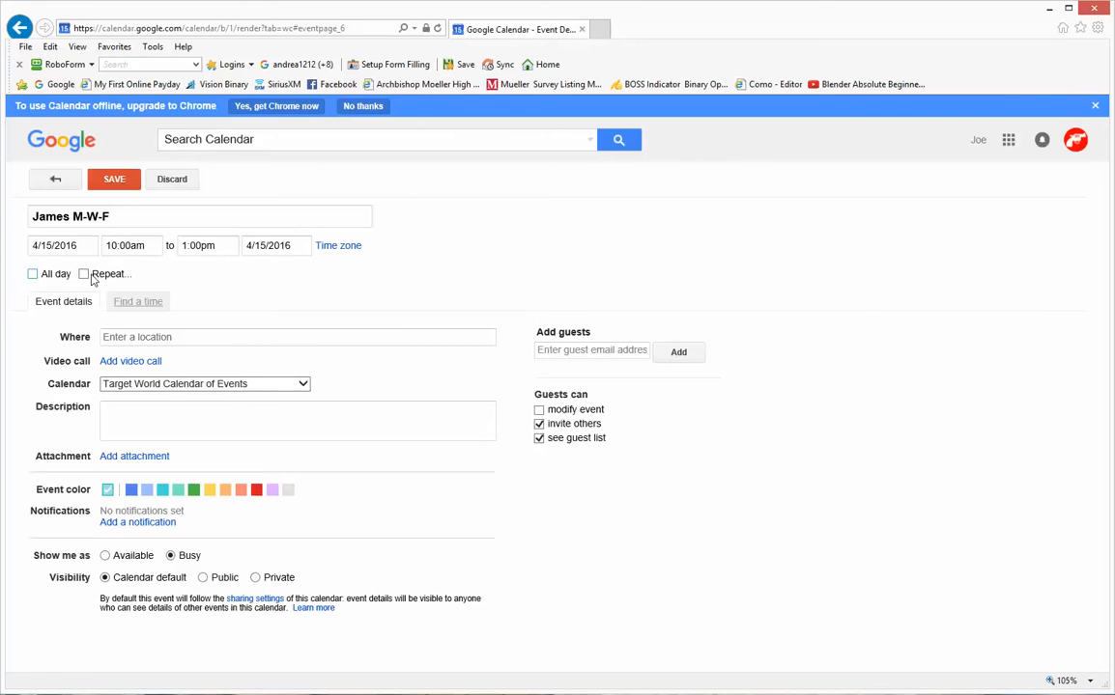
Set a weekly repeat on Monday, Wednesday and Friday ending Never, and confirm with Done.
left_click(85, 274)
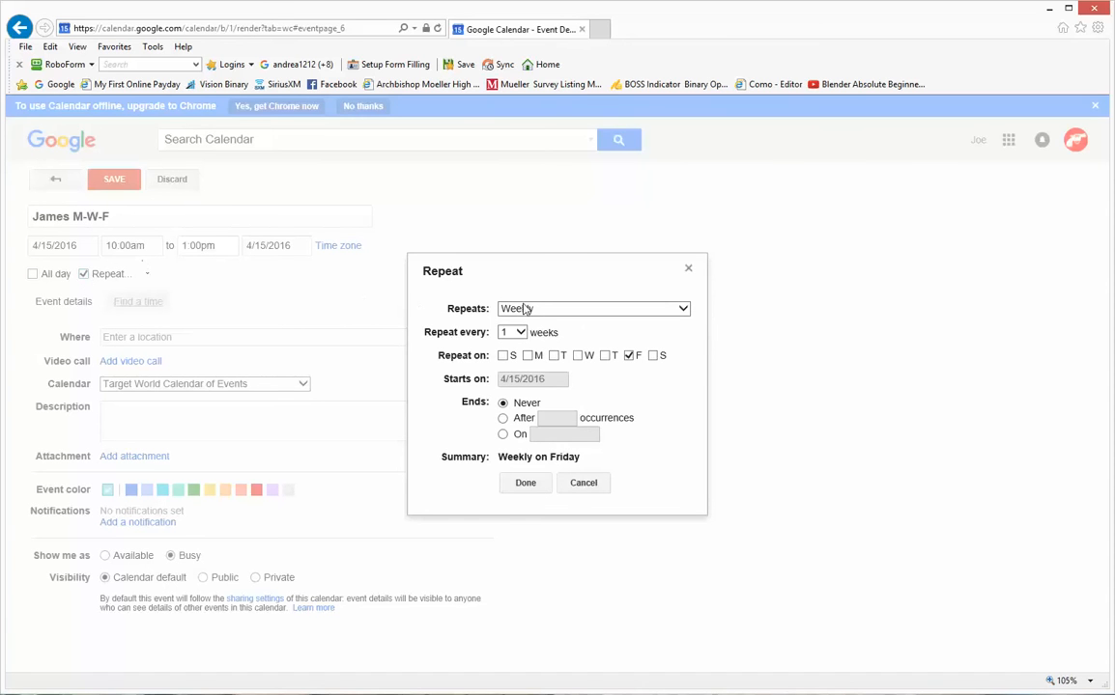
left_click(593, 309)
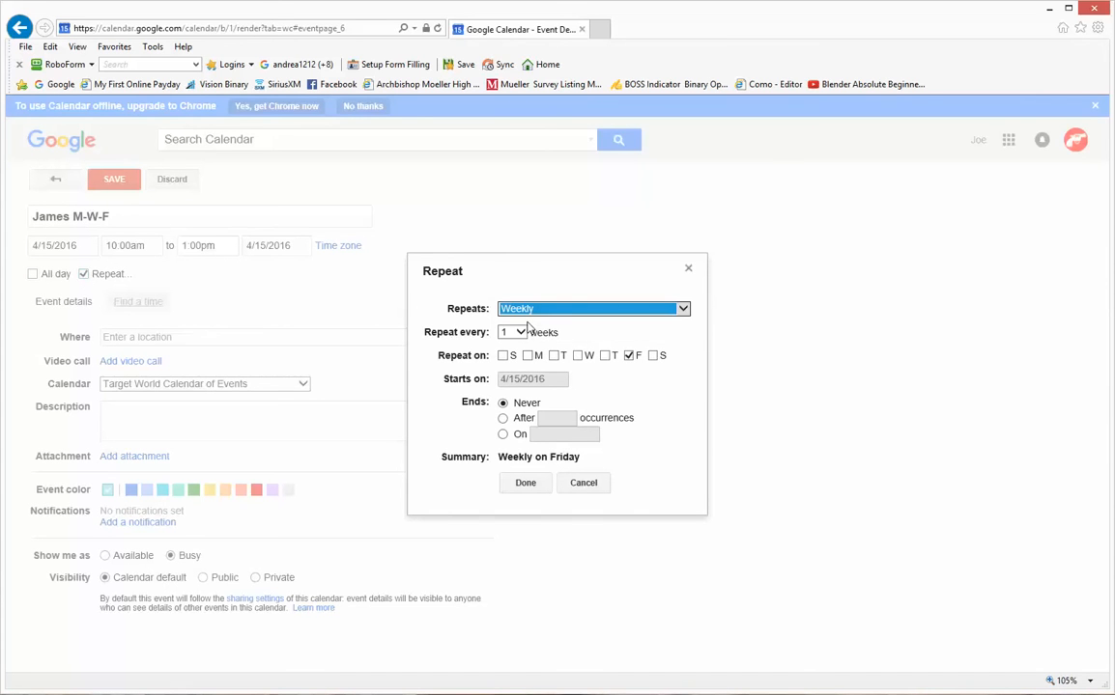
left_click(593, 309)
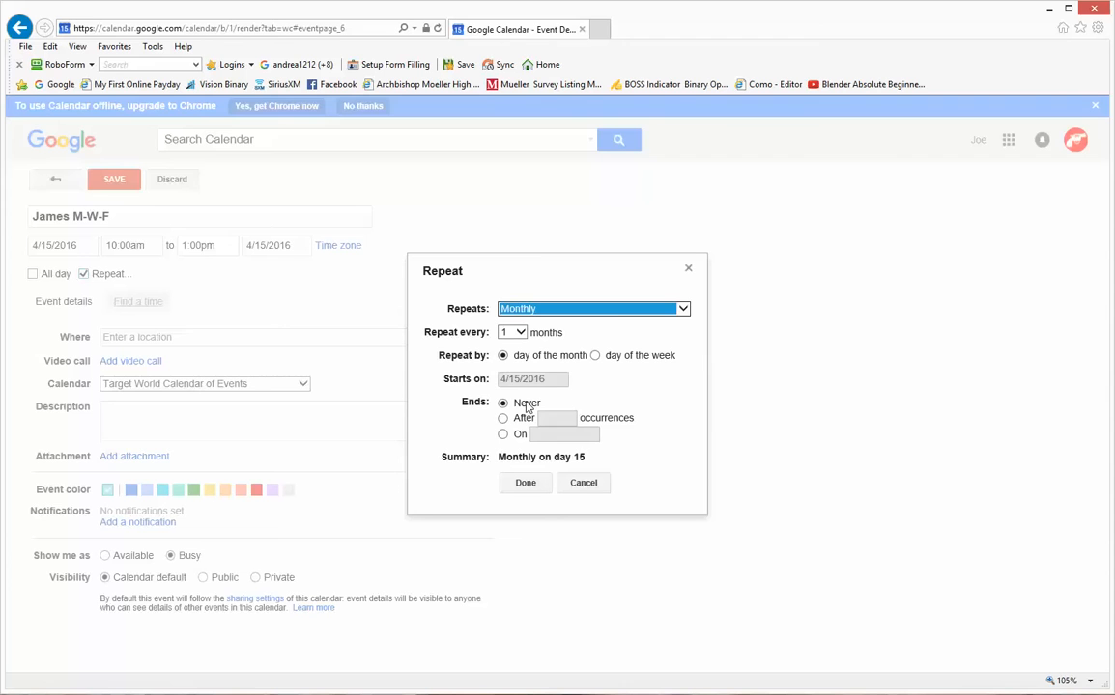
mouse_move(618, 313)
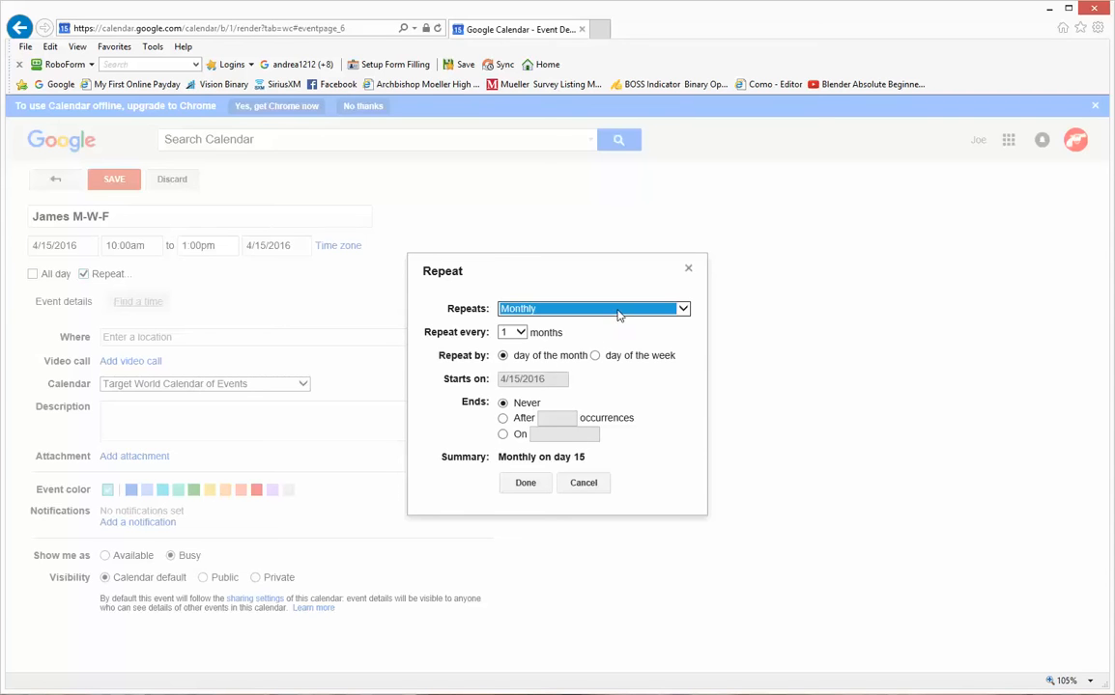
left_click(593, 309)
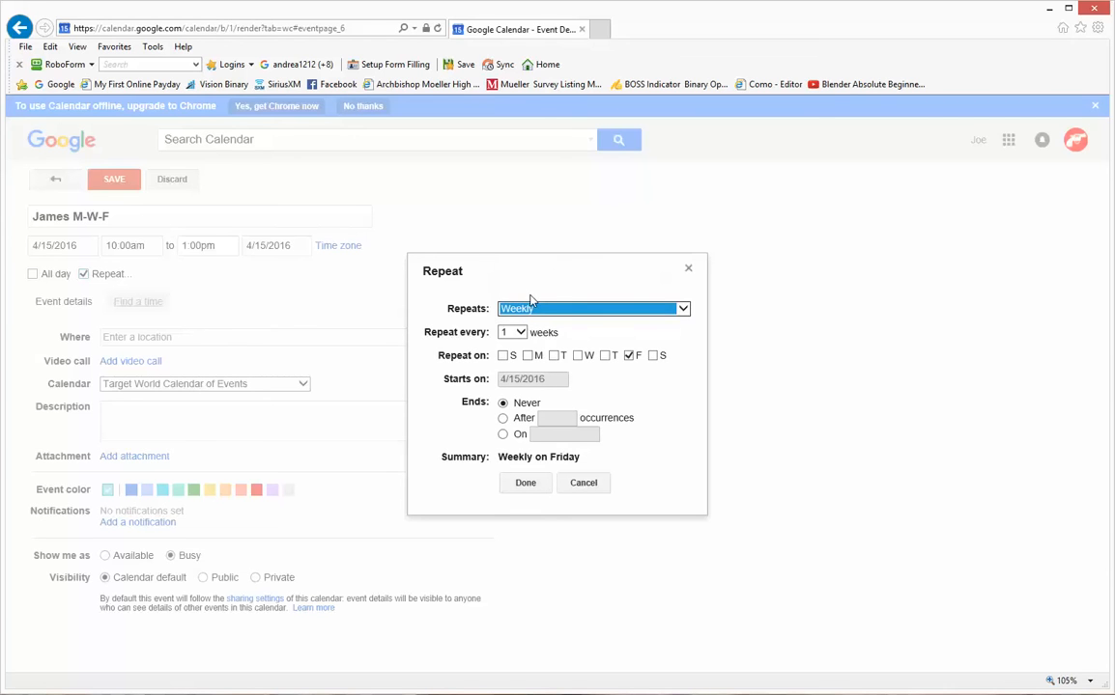
left_click(529, 356)
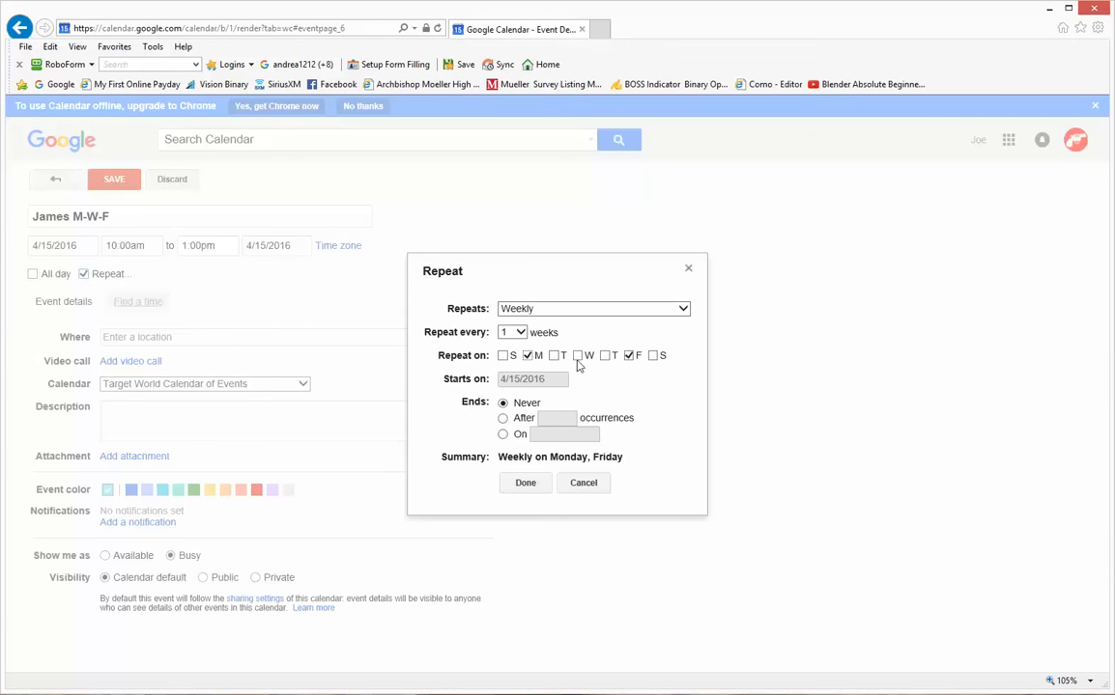
left_click(578, 356)
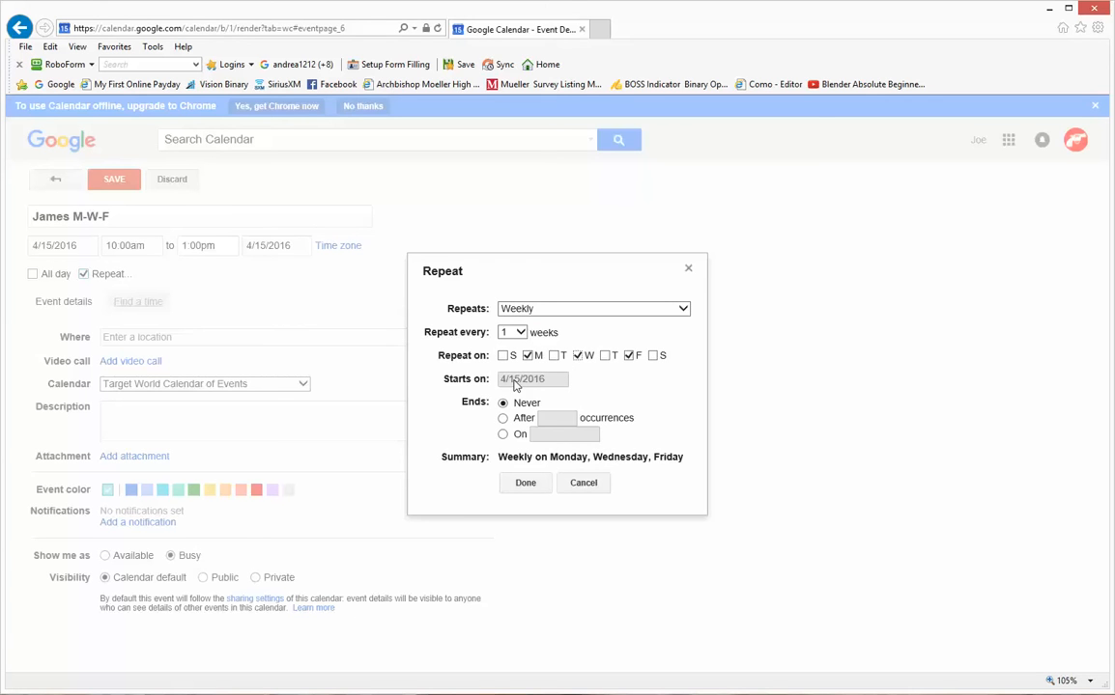
mouse_move(518, 398)
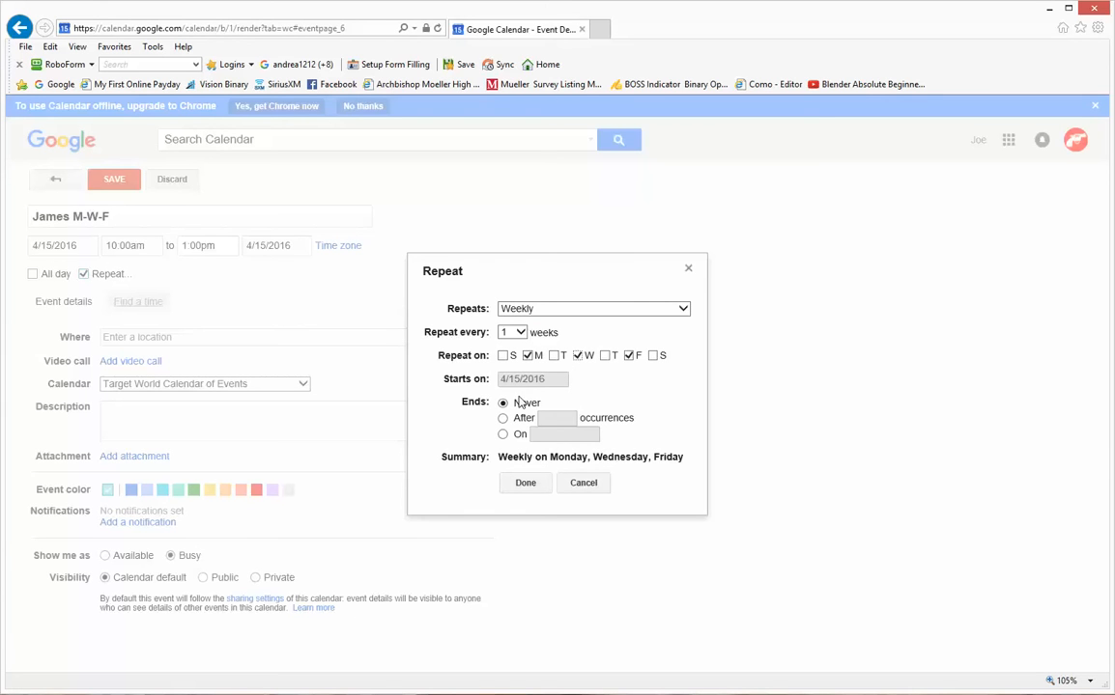
left_click(526, 483)
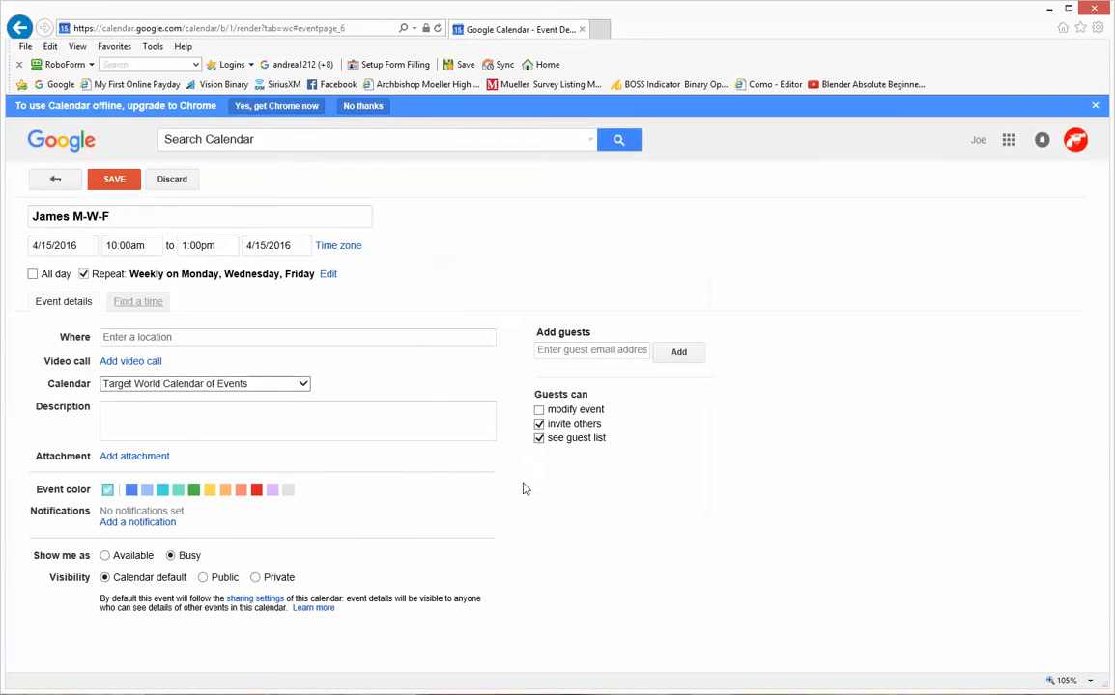
Set the location by typing 'kemper' and picking the suggested Cincinnati address.
left_click(297, 336)
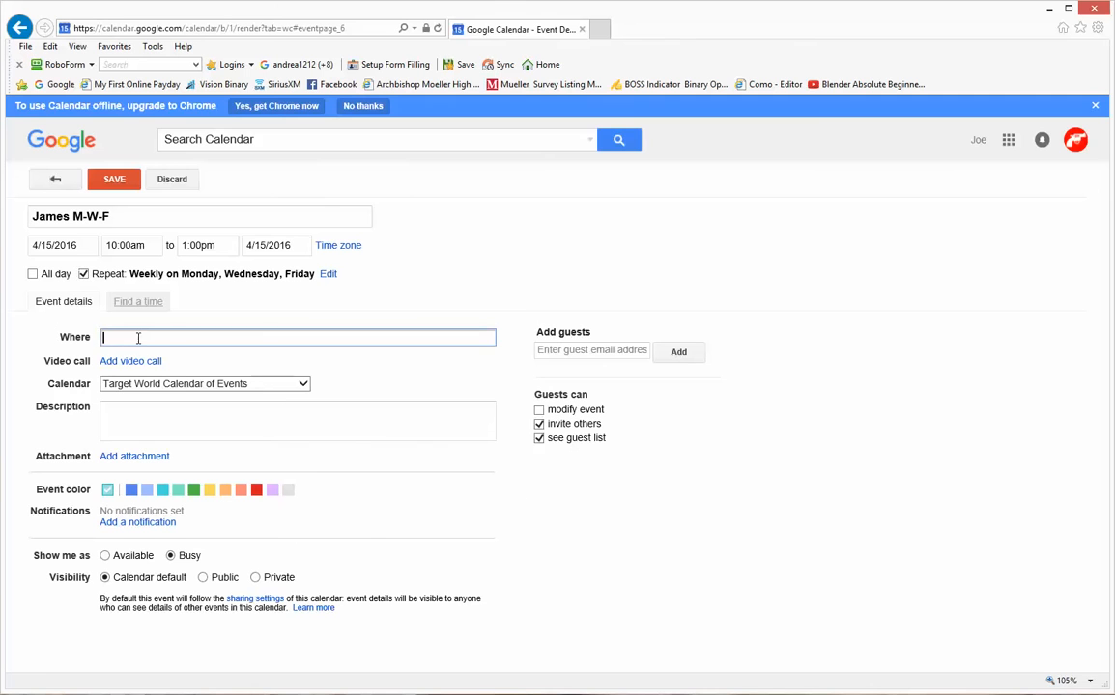
type("kemper")
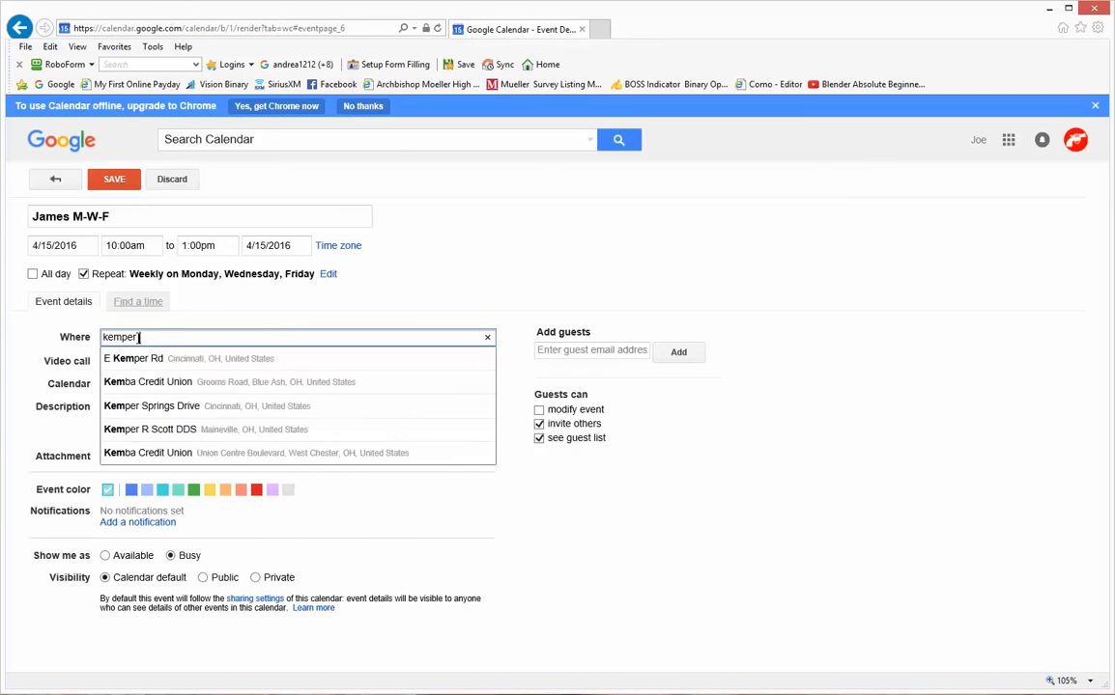
left_click(135, 357)
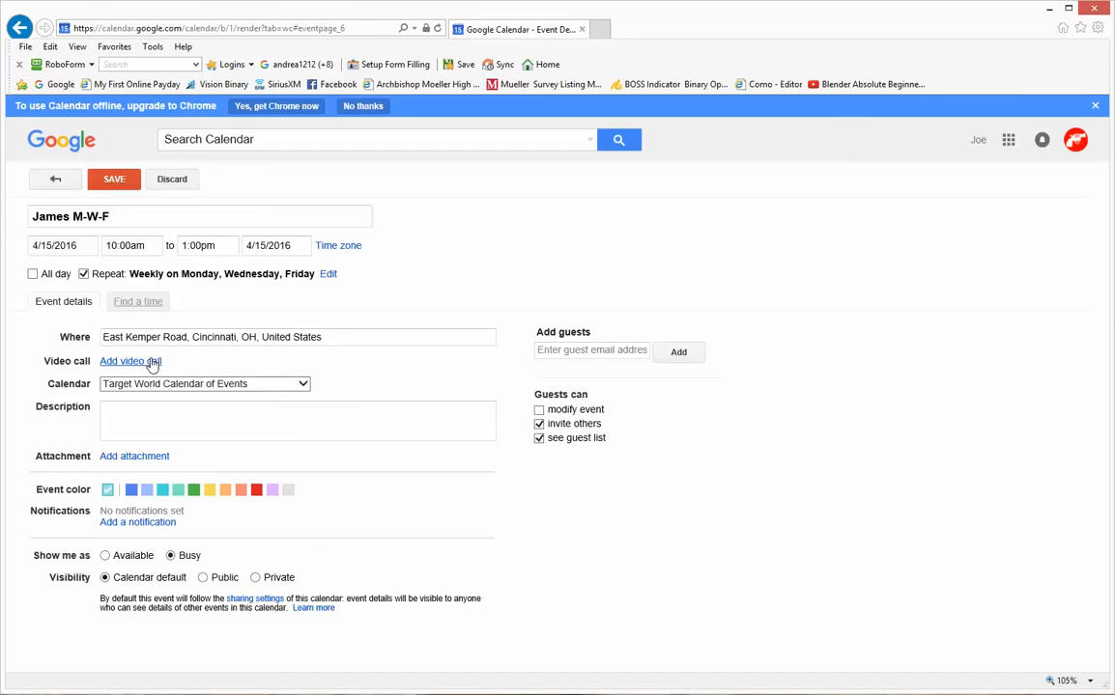
mouse_move(158, 387)
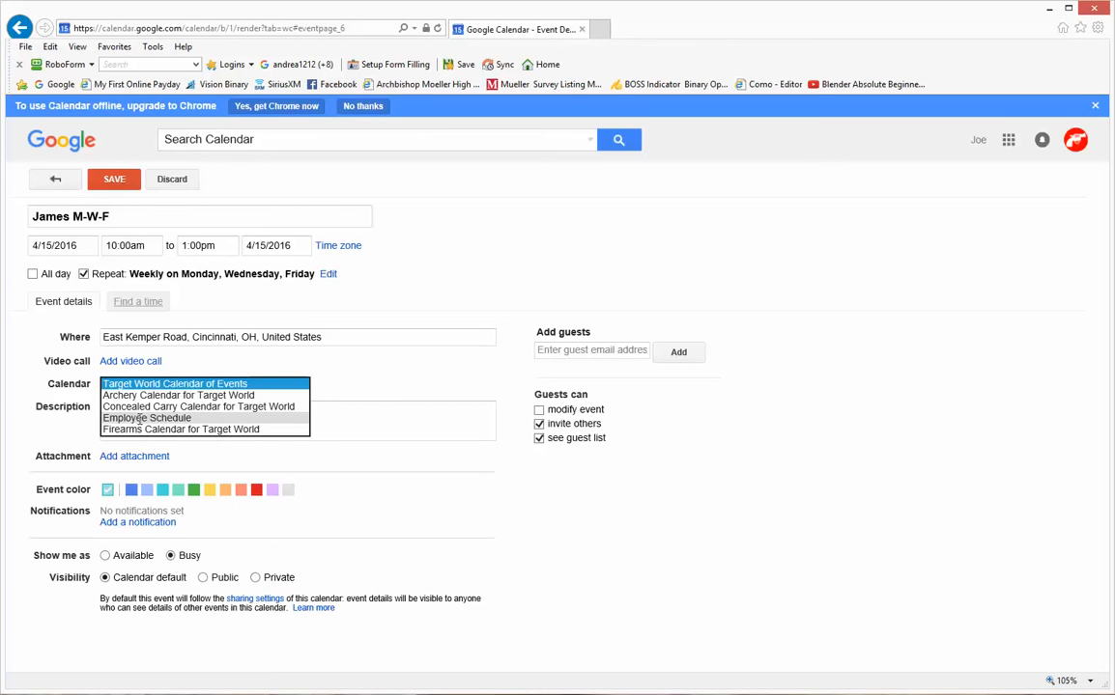
Assign the Employee Schedule calendar and describe it 'please sweep the ranges today'.
left_click(147, 418)
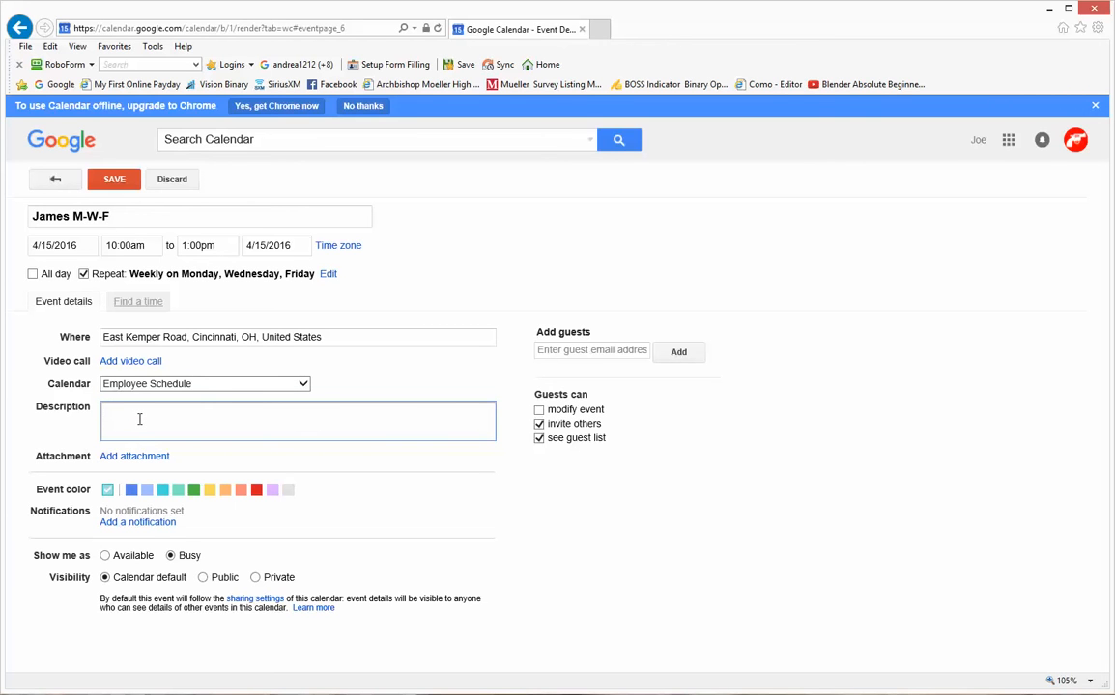
type("please")
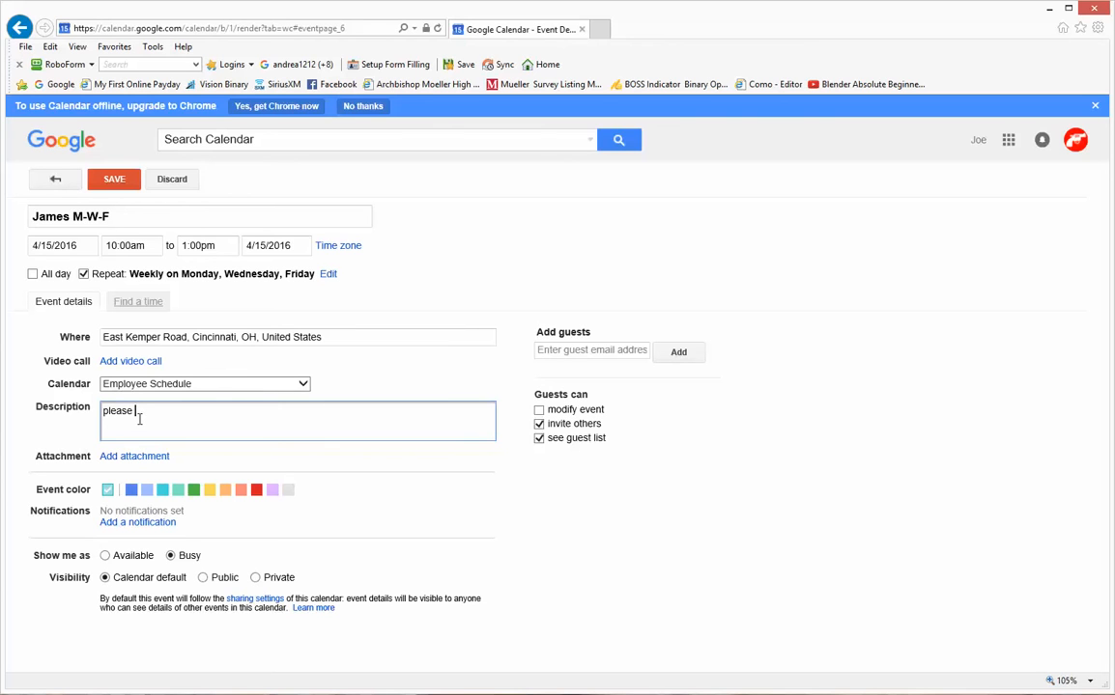
type("sweep the range")
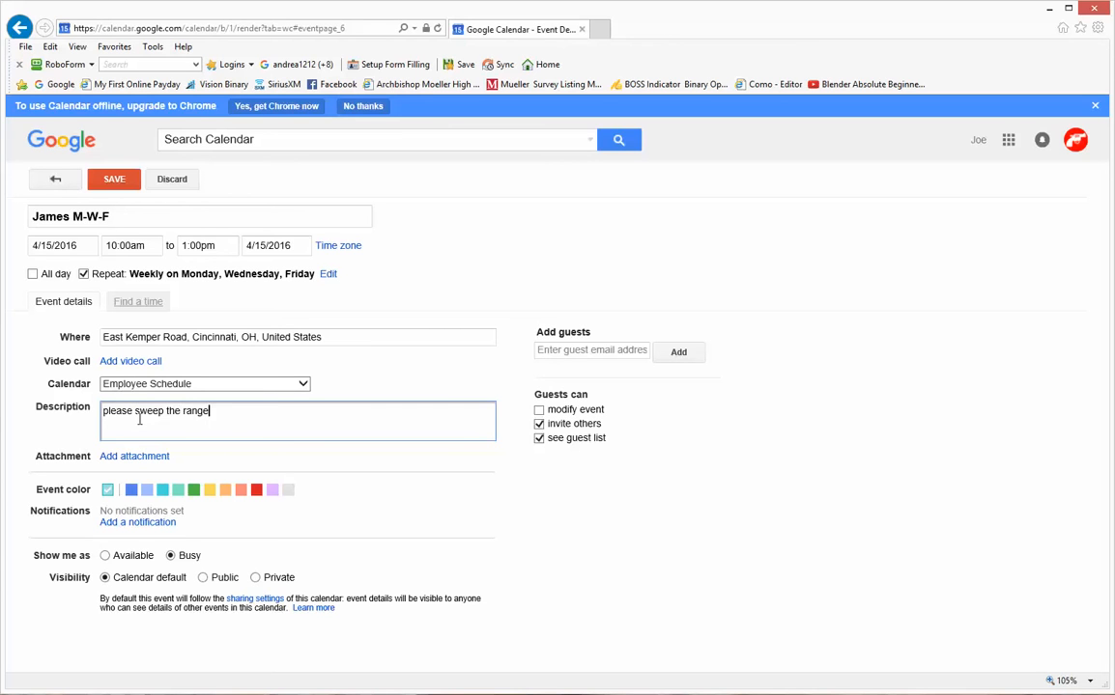
type("s today...")
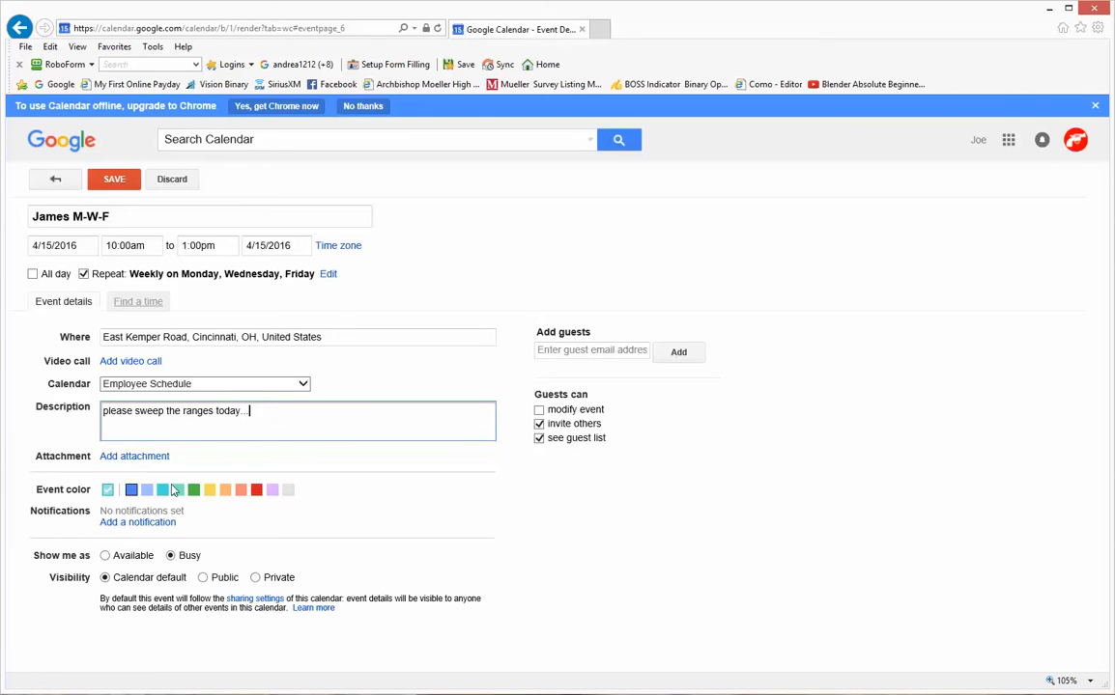
Add a 10-minute pop-up notification, mark the time Available and visibility Public, then save.
left_click(137, 521)
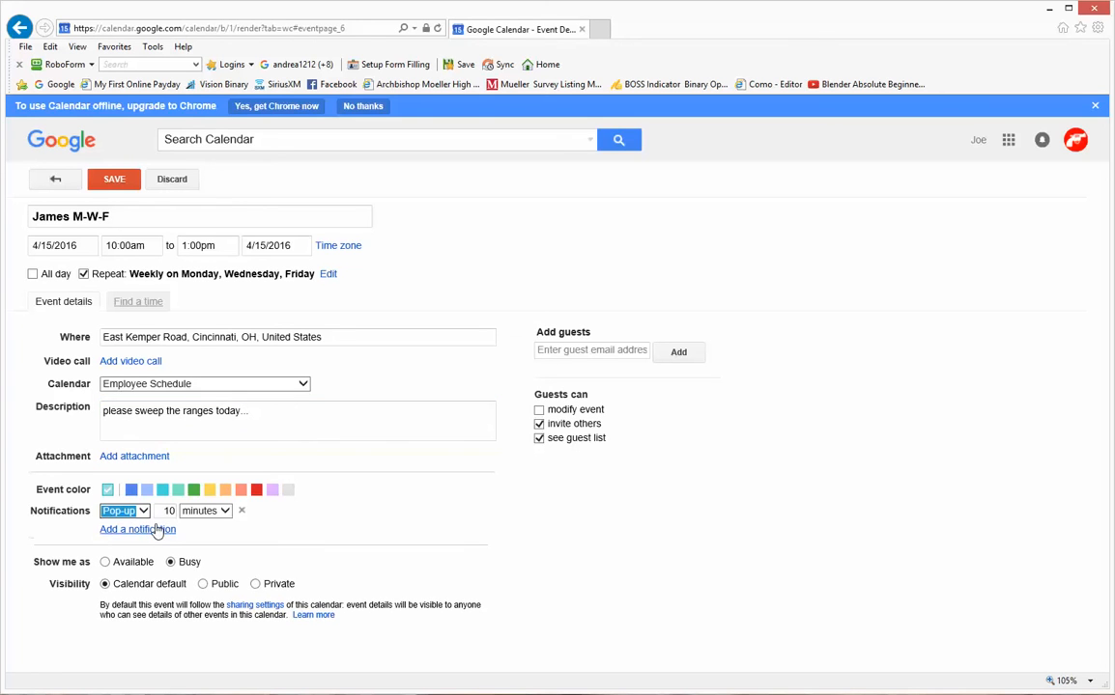
left_click(124, 510)
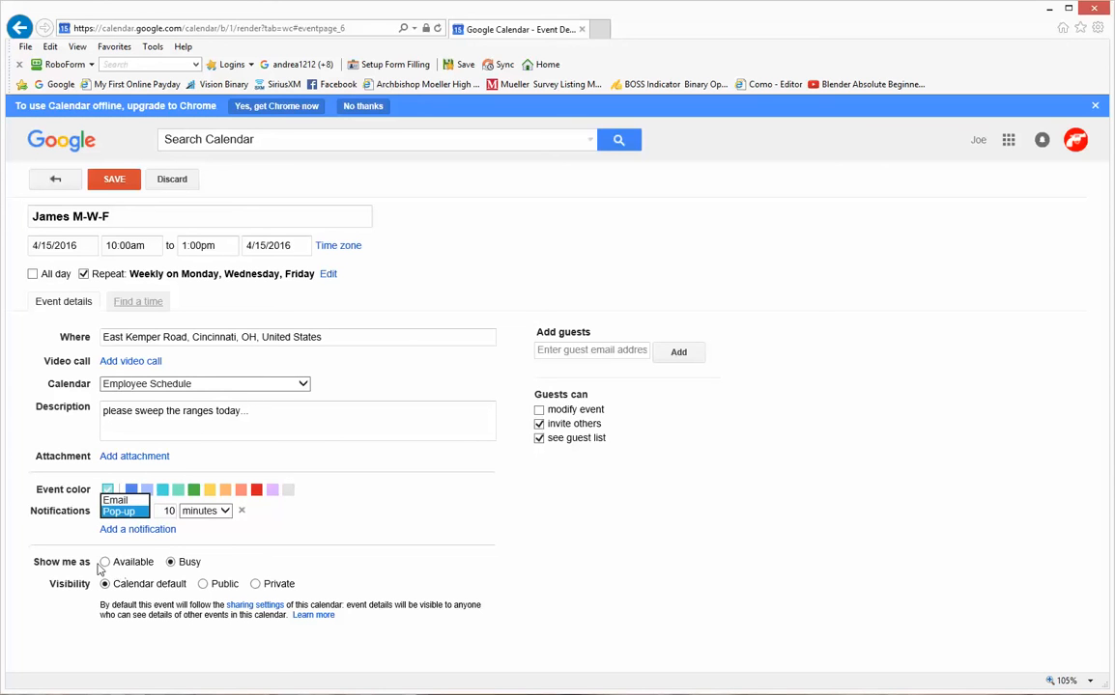
left_click(104, 561)
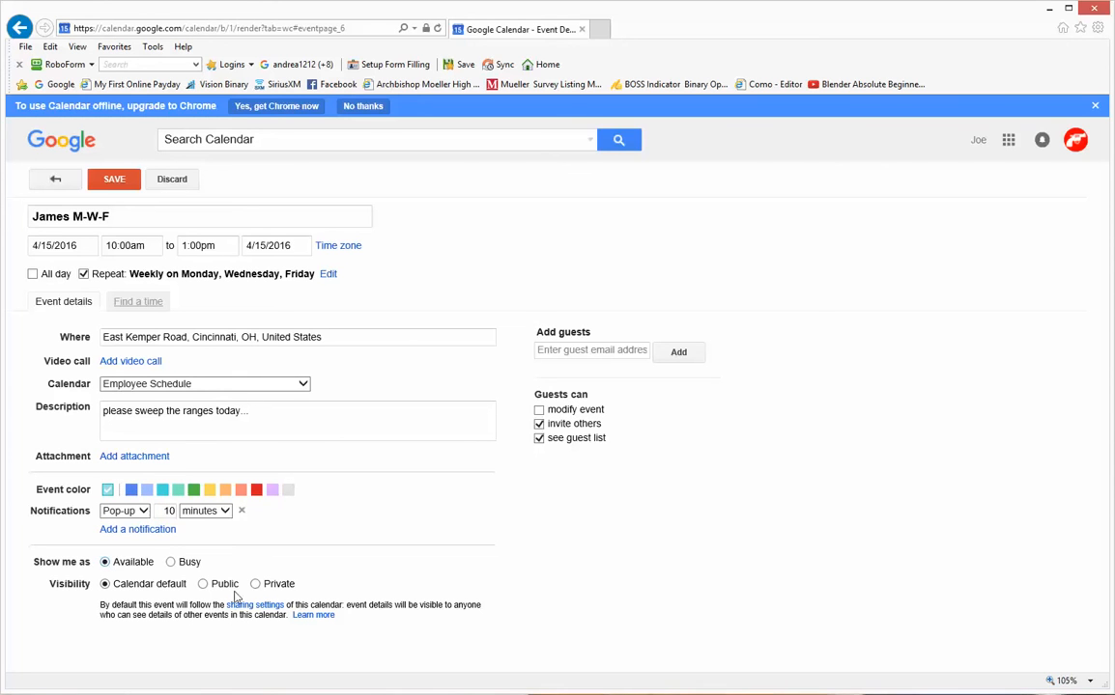
left_click(203, 584)
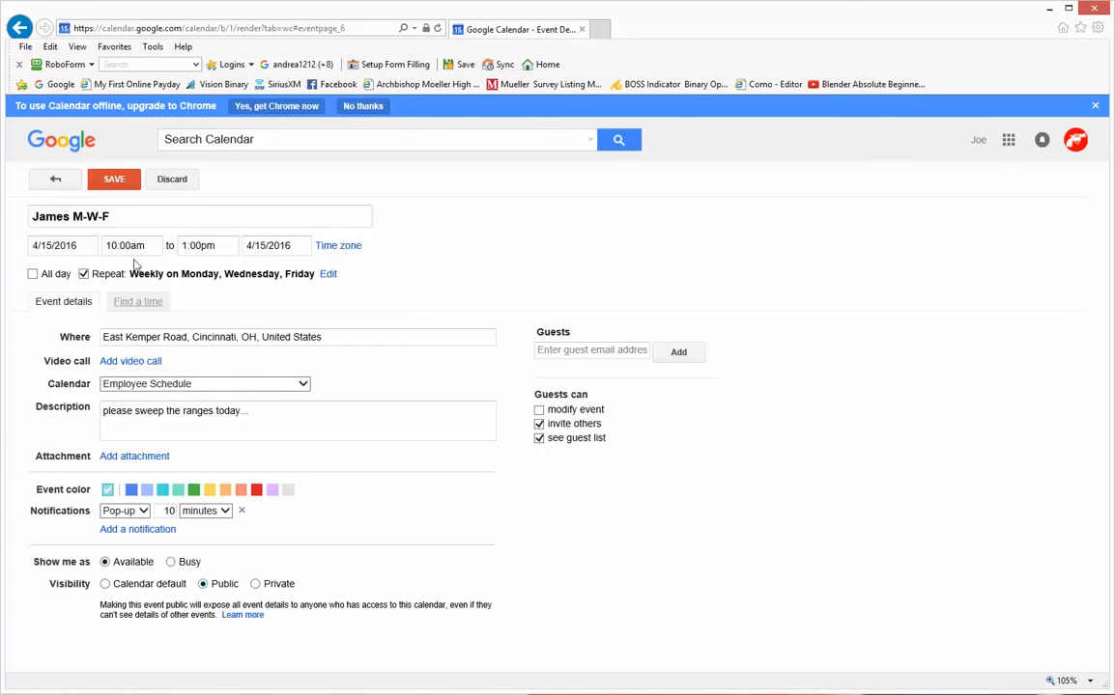
left_click(114, 177)
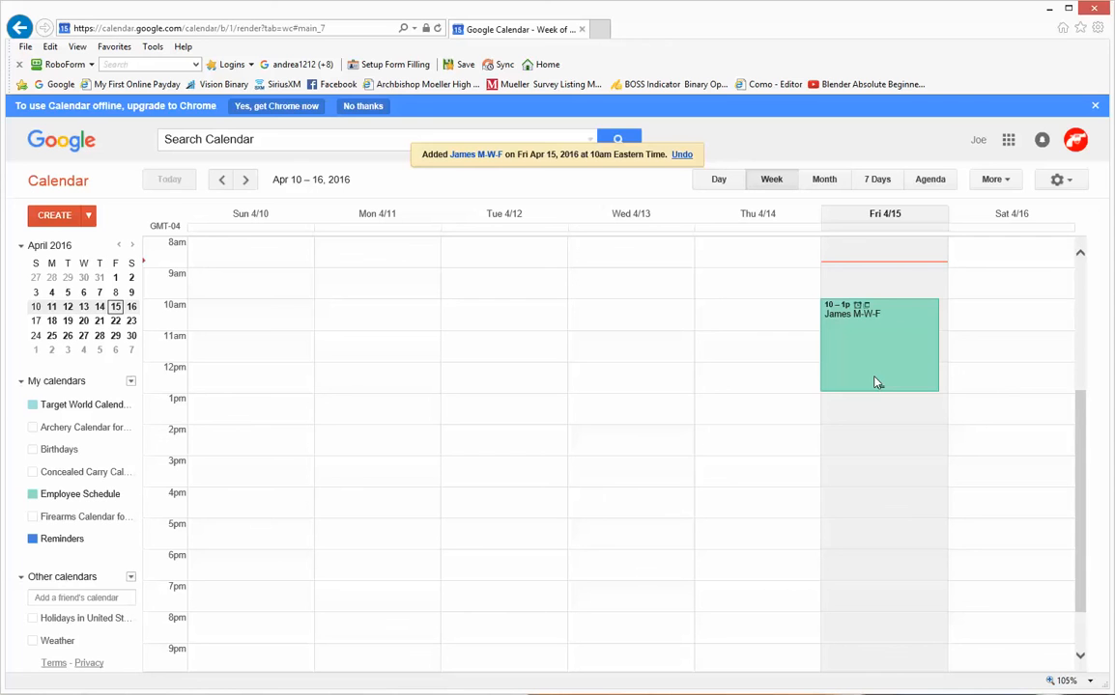
left_click(877, 344)
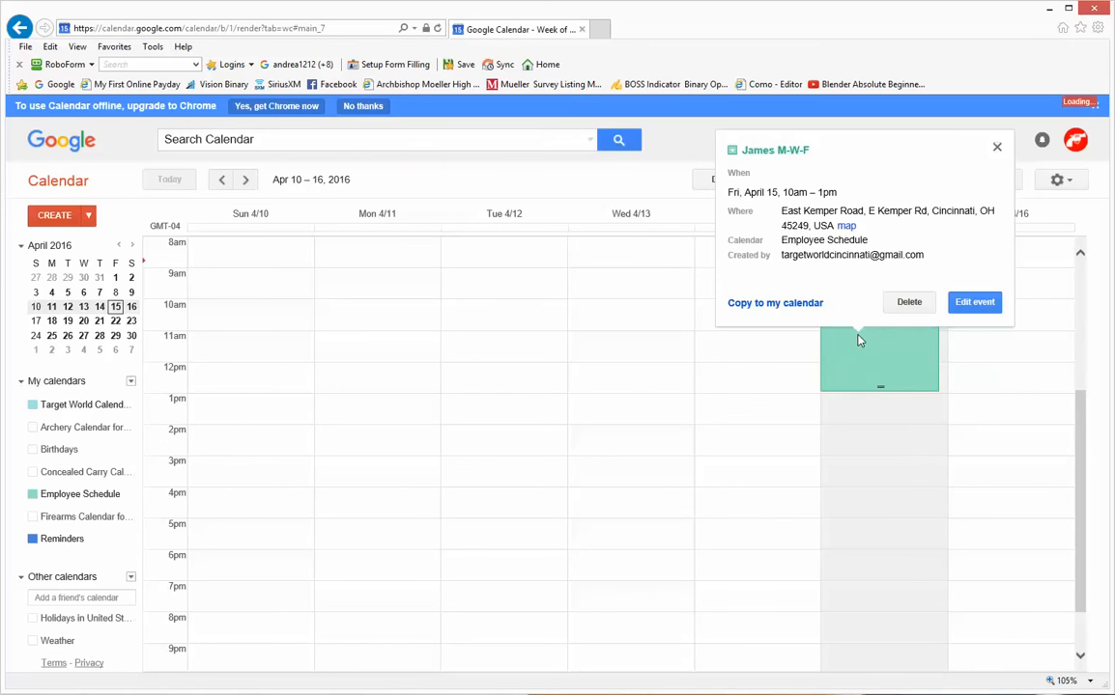
left_click(974, 301)
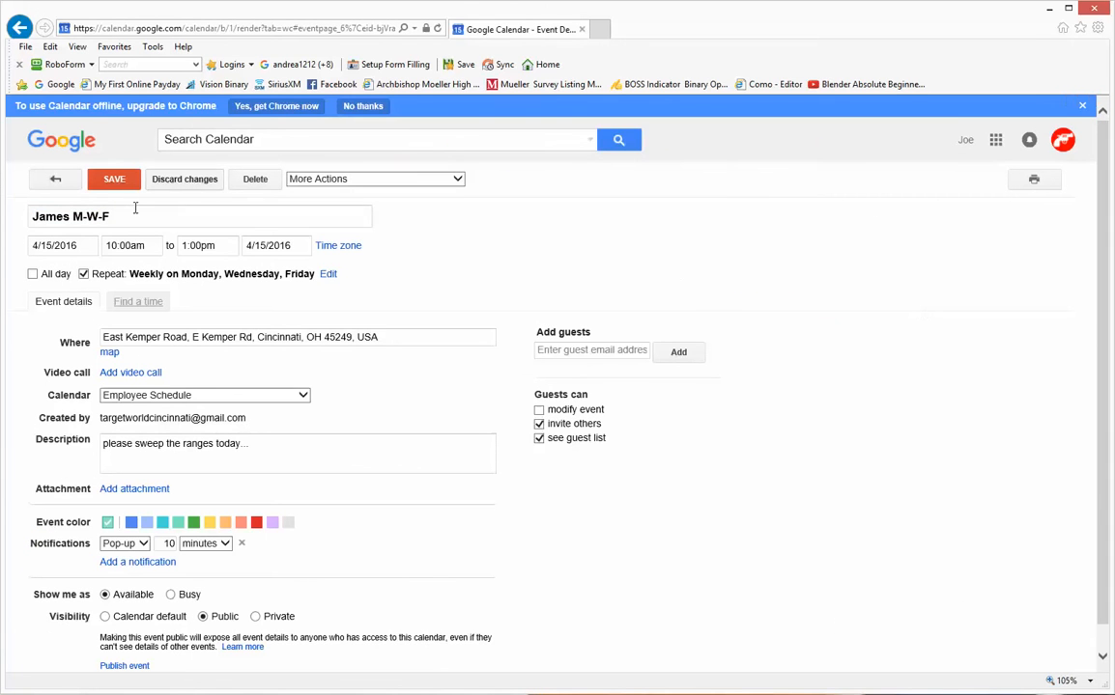
left_click(112, 178)
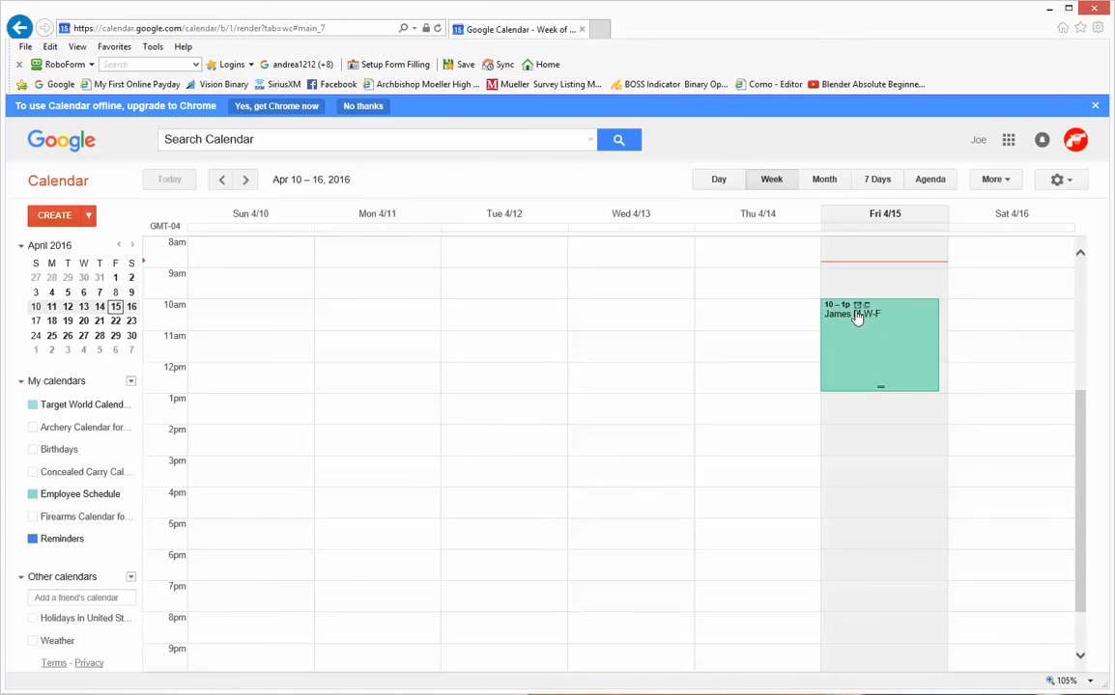
left_click(860, 316)
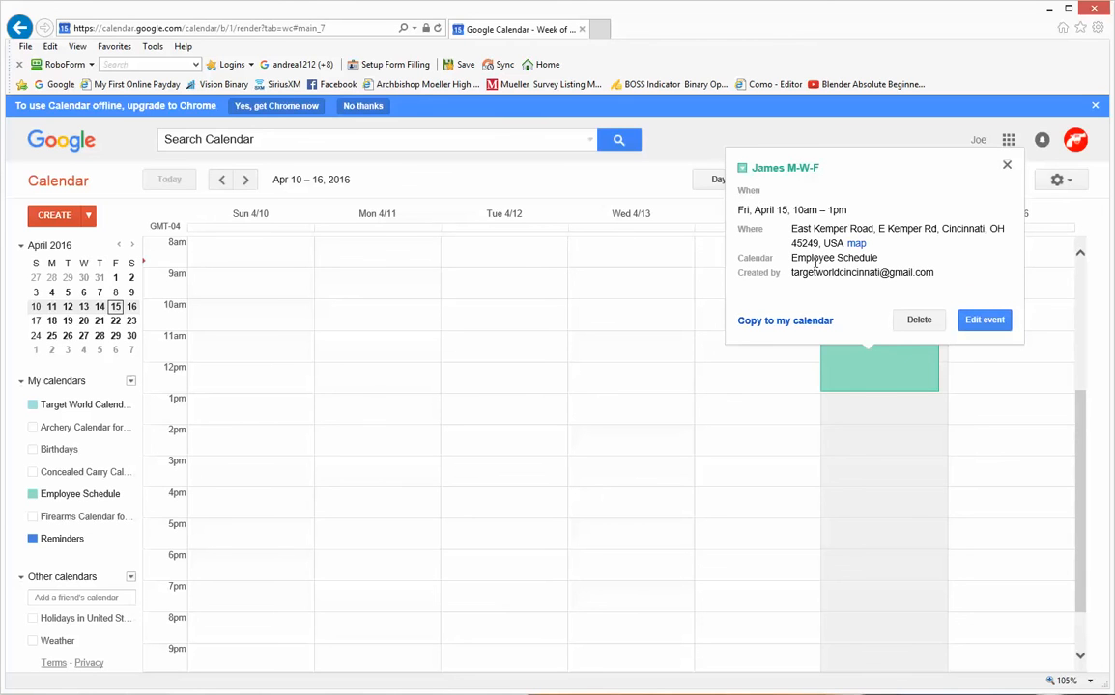
mouse_move(919, 365)
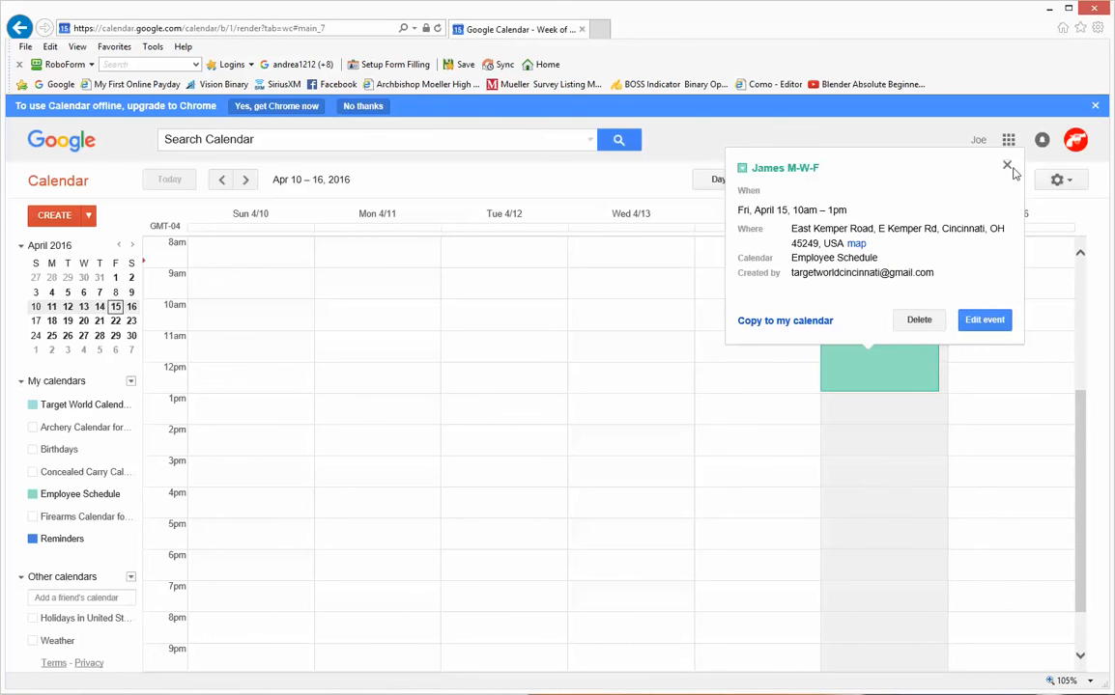
left_click(1007, 166)
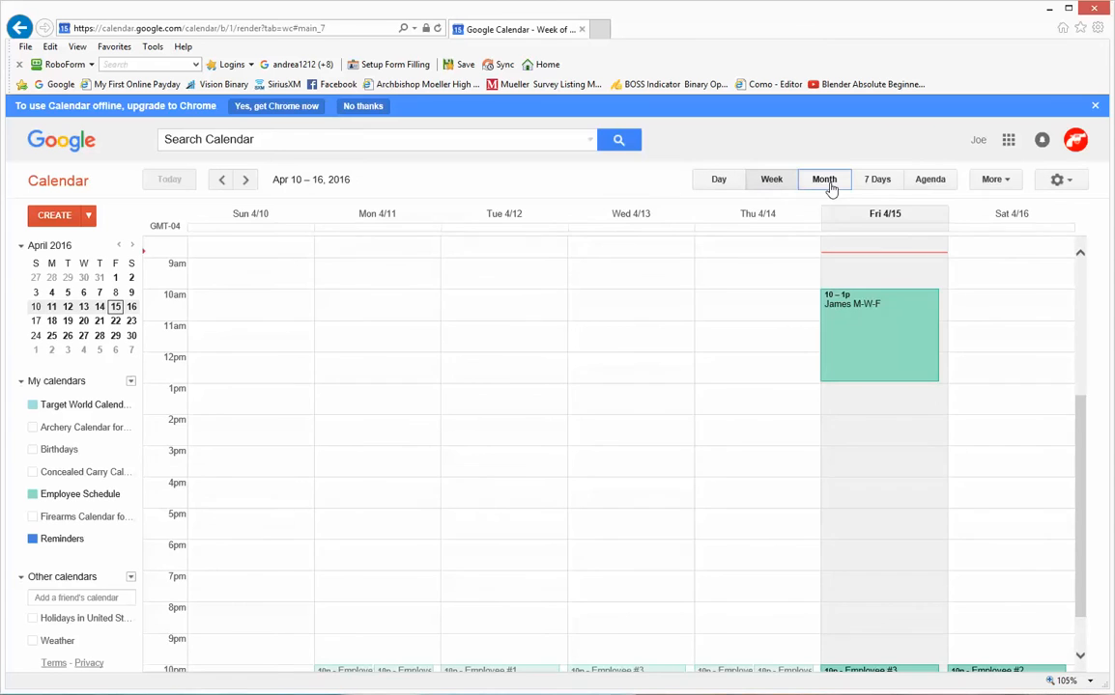
Switch through Month and 7 Days views, ending on the Agenda list of James M-W-F.
left_click(823, 178)
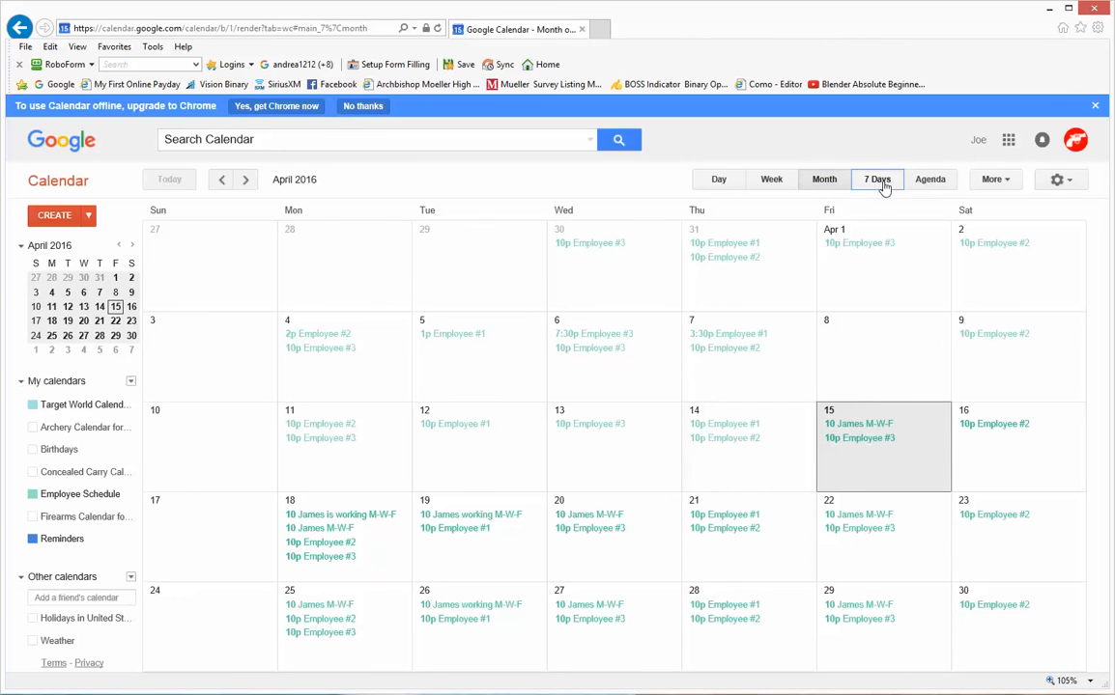
left_click(930, 178)
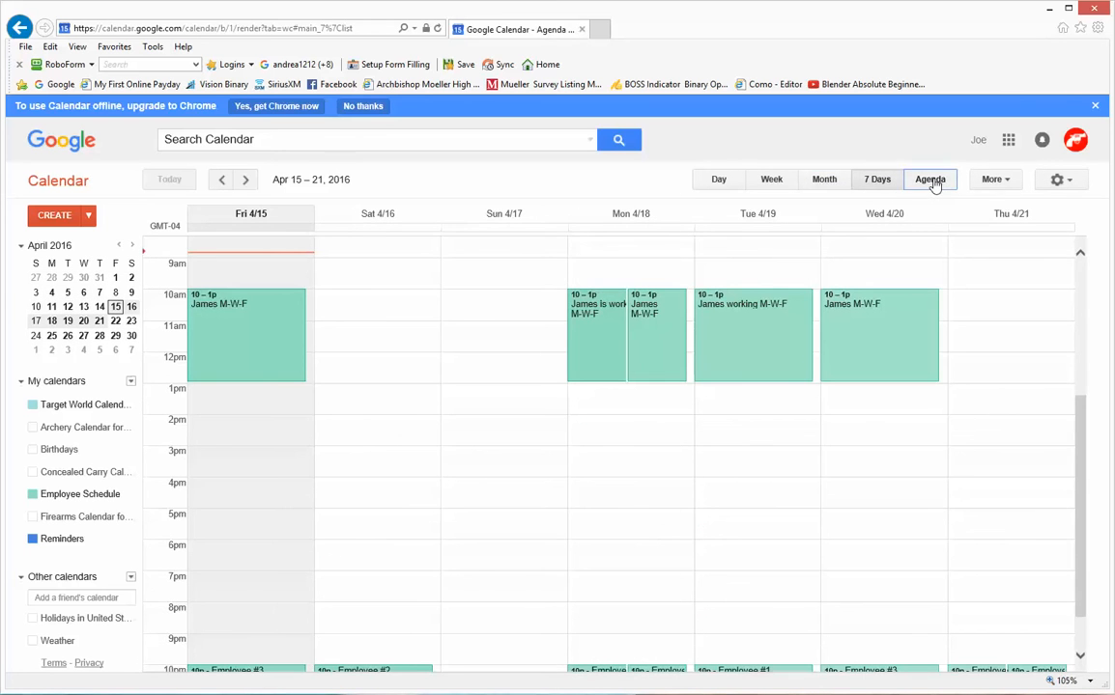
left_click(929, 178)
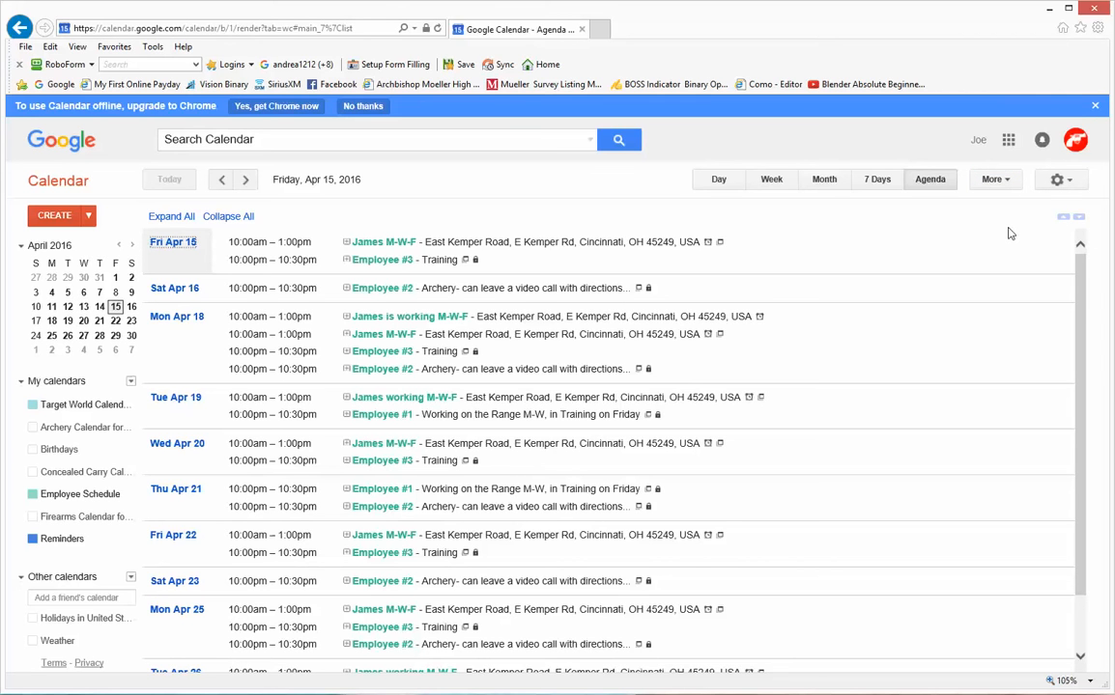
mouse_move(1004, 232)
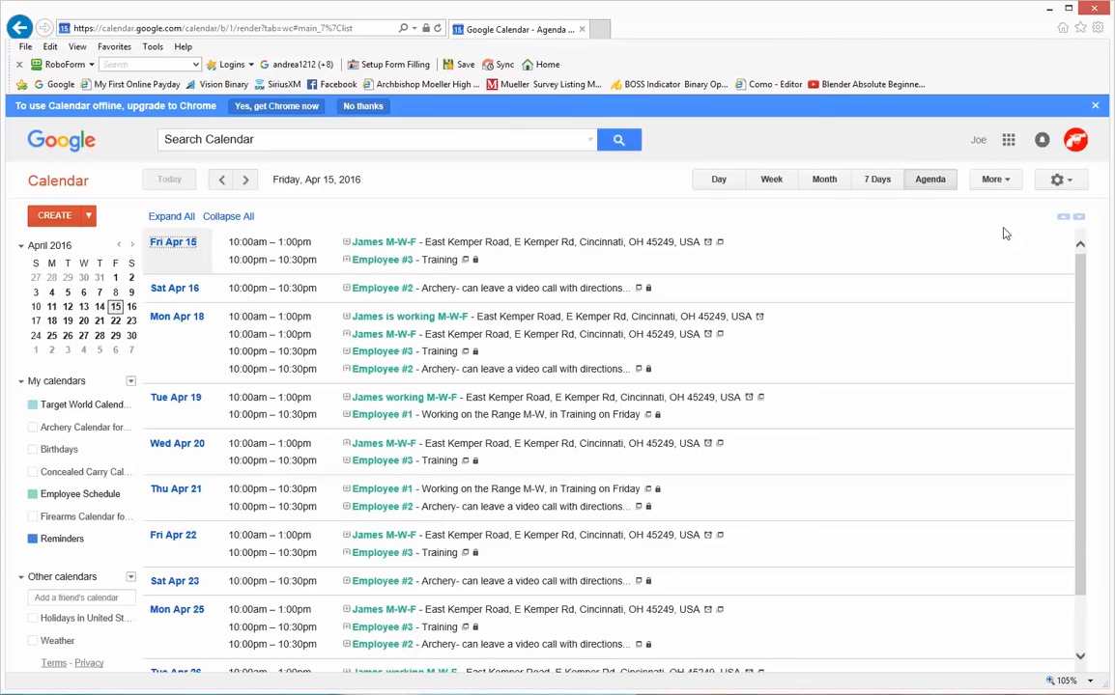
mouse_move(981, 244)
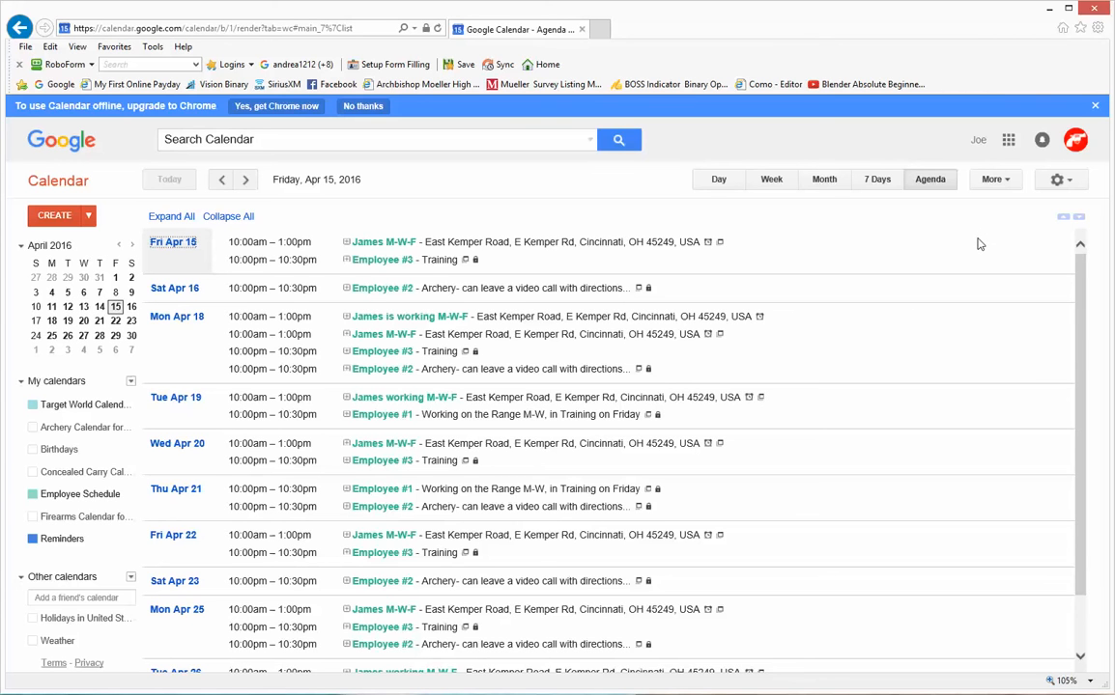